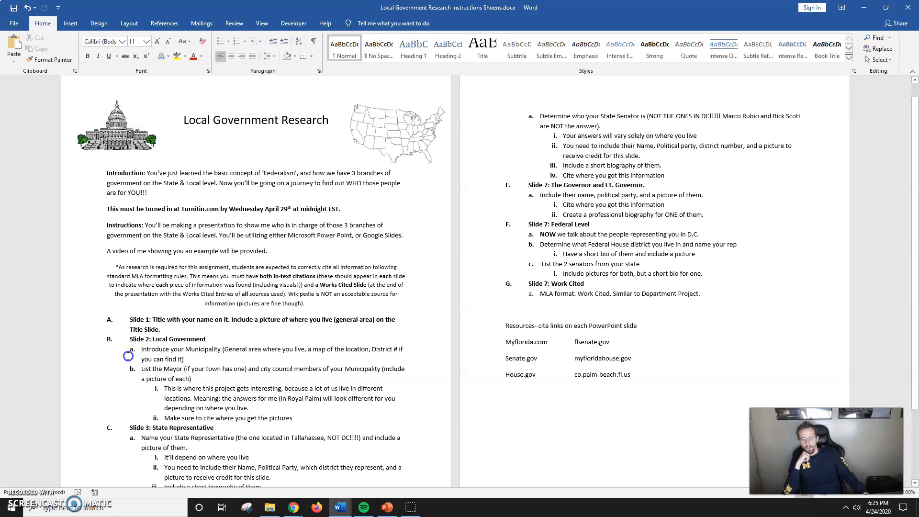
Scroll to the Work Cited heading and change its label from Slide 7 to Slide 8.
left_click(630, 374)
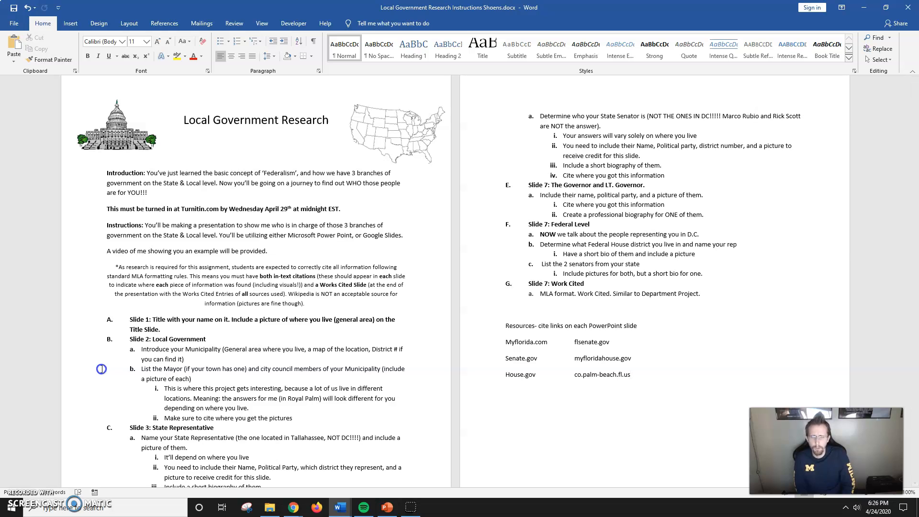
mouse_move(190, 241)
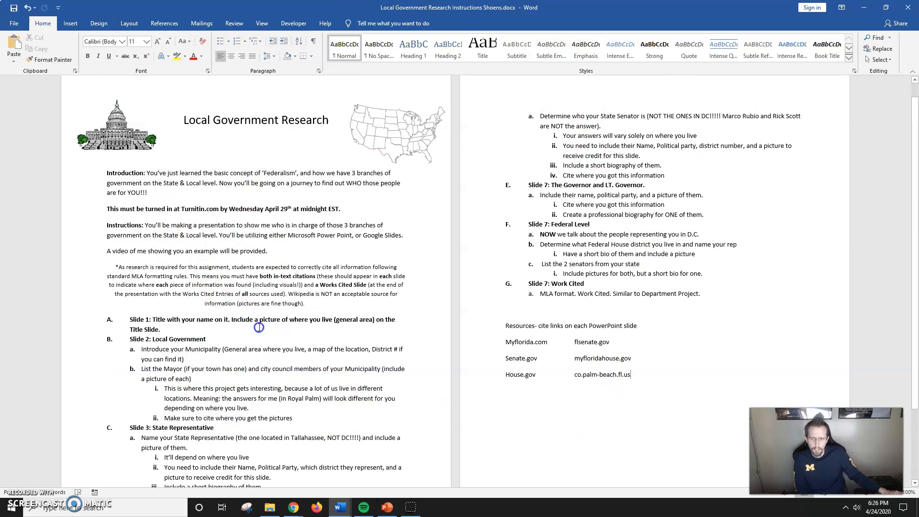
scroll("down", 3)
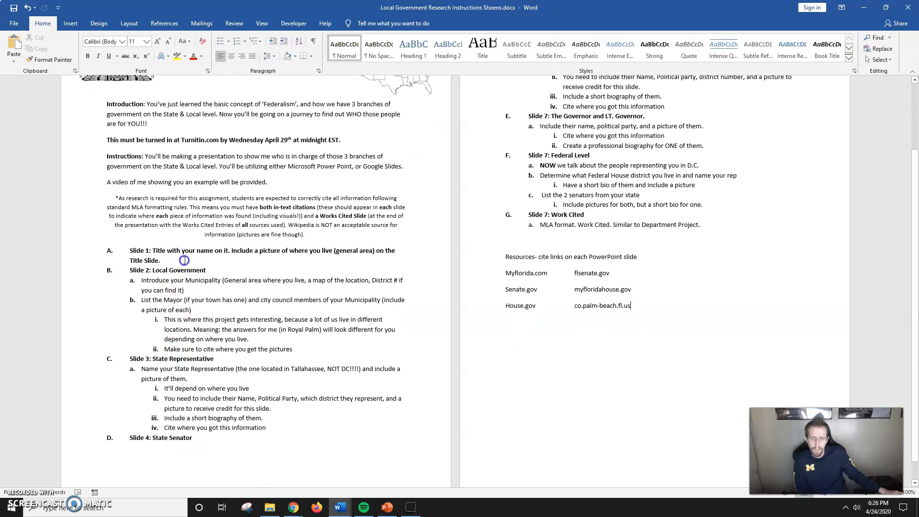
scroll("down", 3)
type("8")
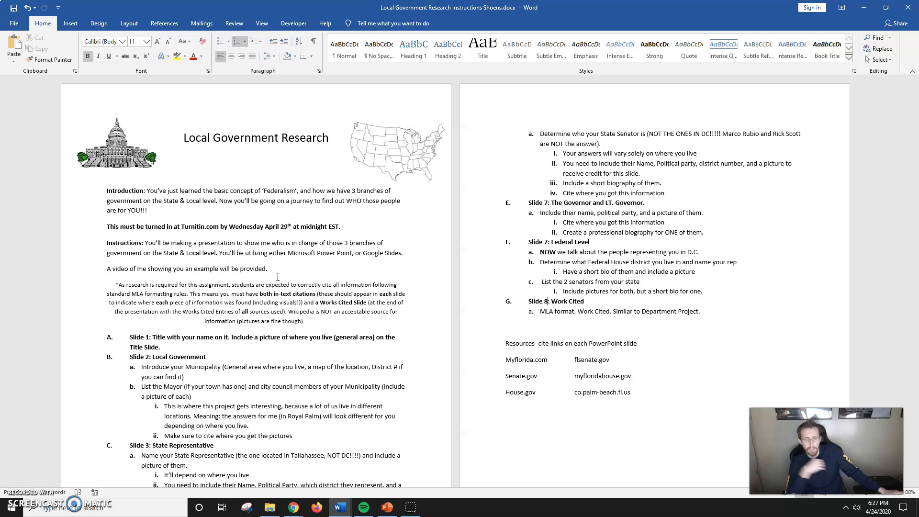
scroll("down", 3)
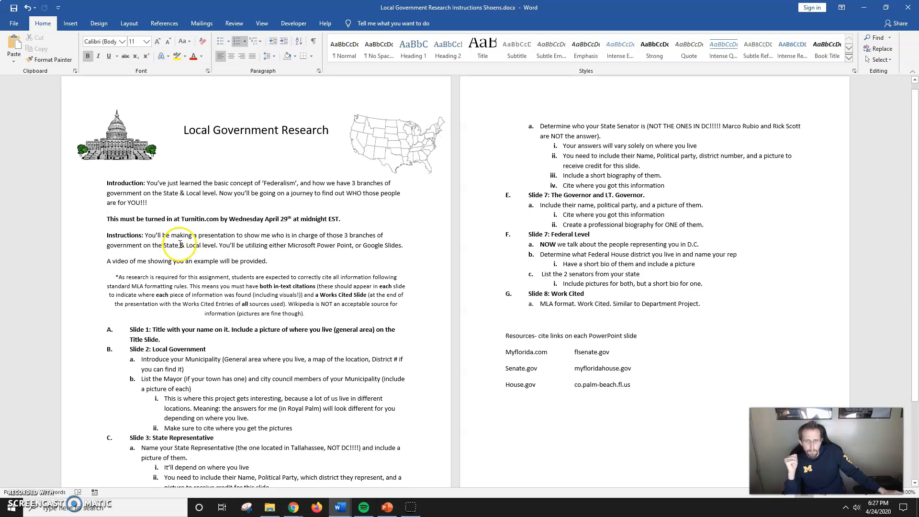
scroll("down", 3)
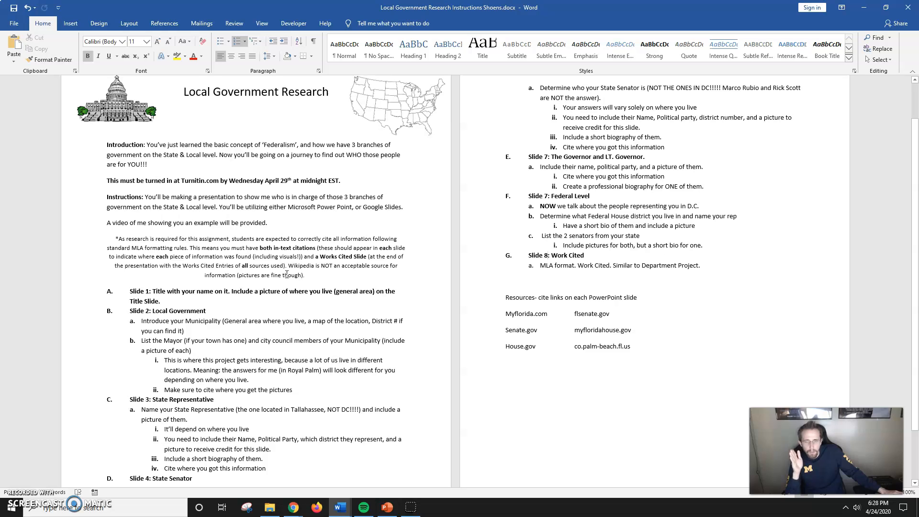
left_click(548, 255)
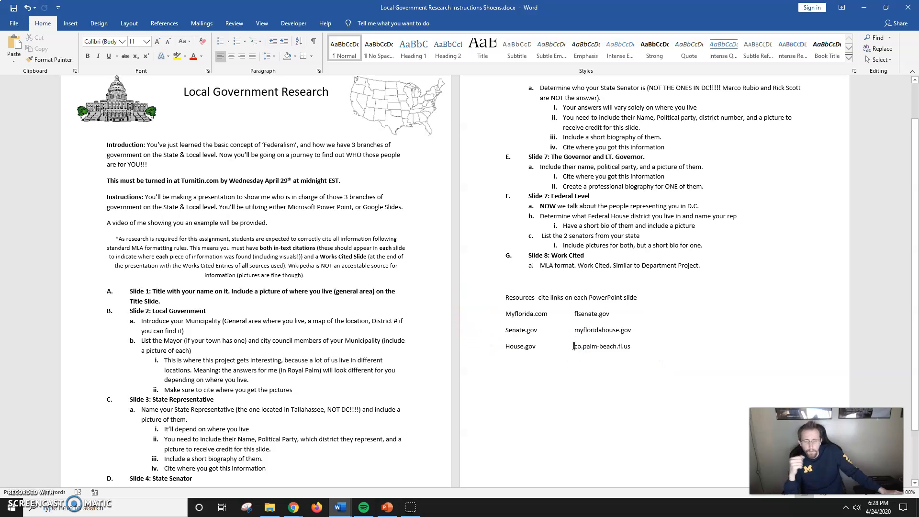
scroll("down", 3)
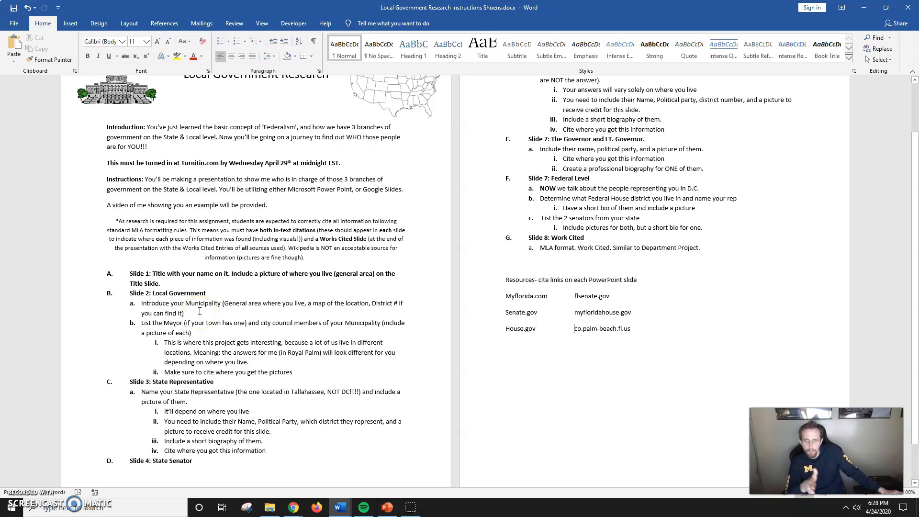
scroll("down", 3)
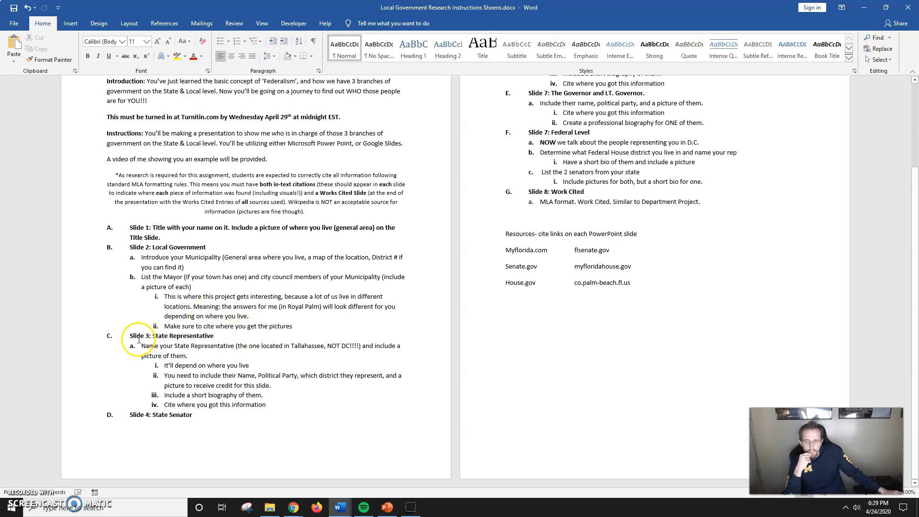
mouse_move(173, 444)
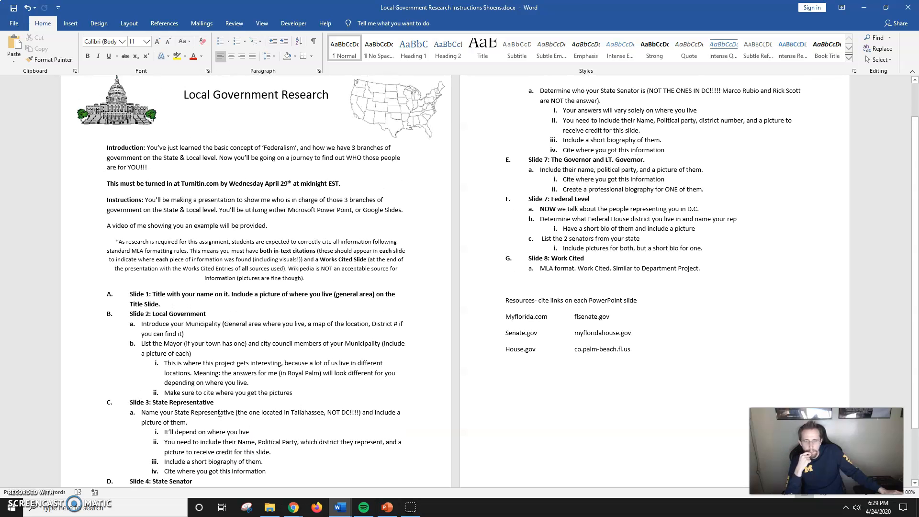
Follow the Florida House of Representatives resource link to open myfloridahouse.gov in the browser.
scroll("down", 3)
type("8")
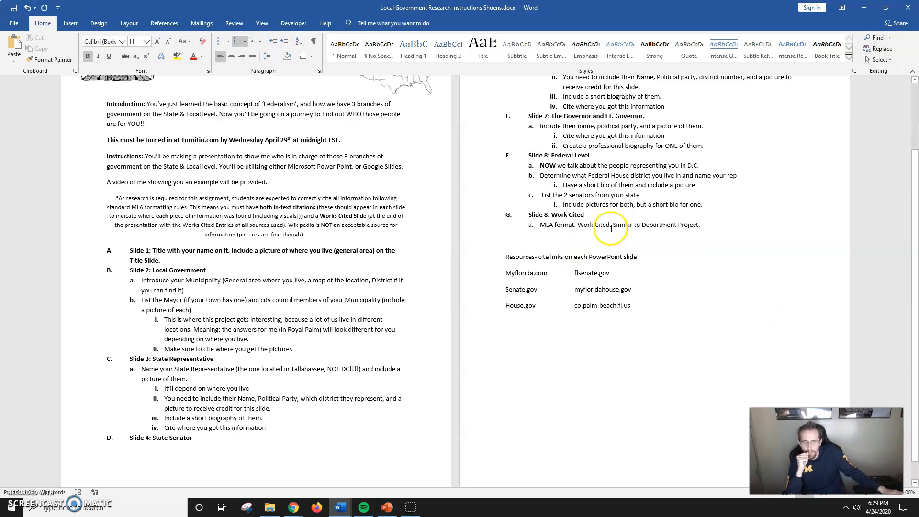
left_click(547, 213)
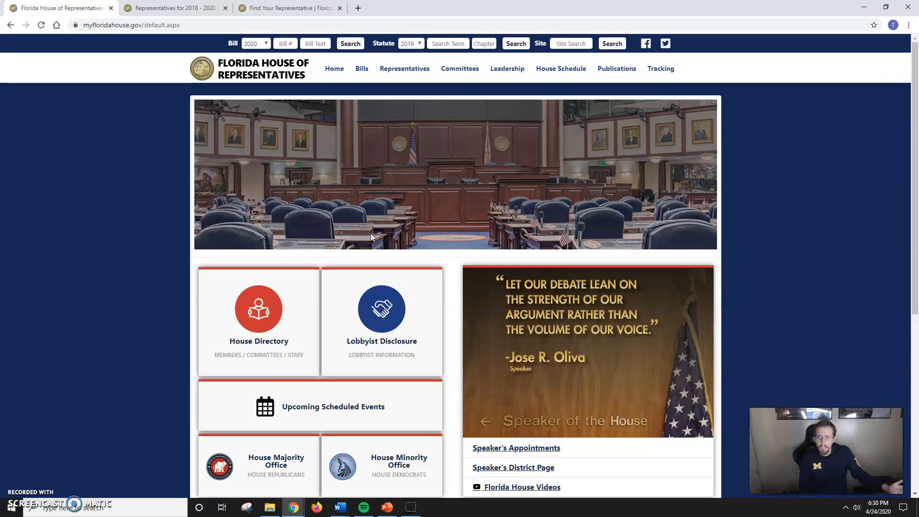
Show the Representatives page listing the 2018–2020 members with party and district.
scroll("down", 3)
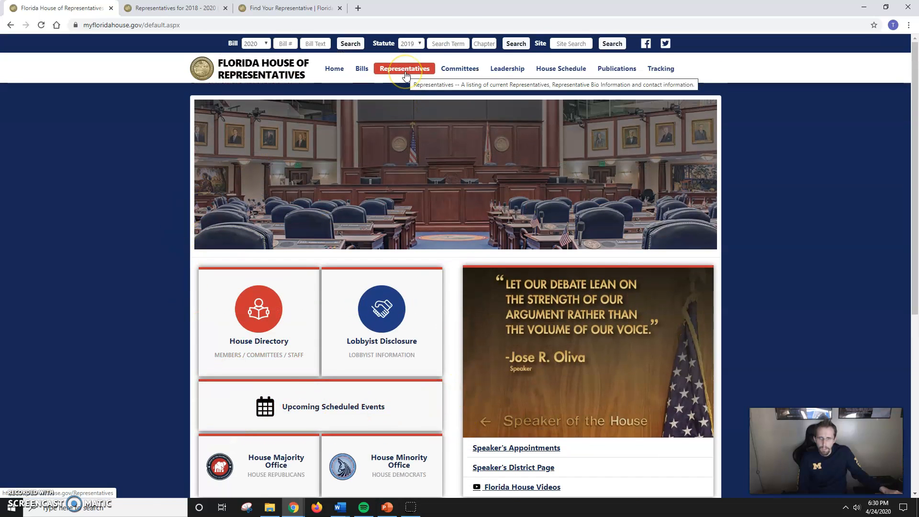
scroll("down", 3)
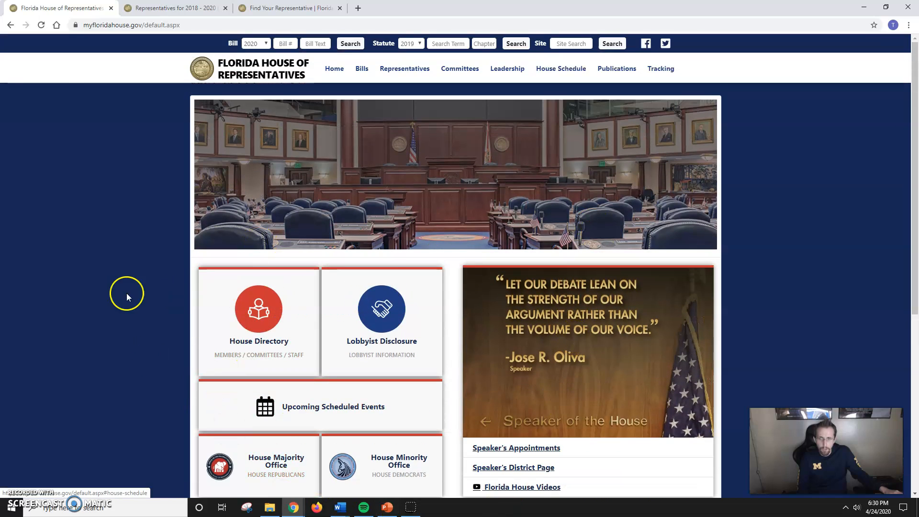
scroll("down", 3)
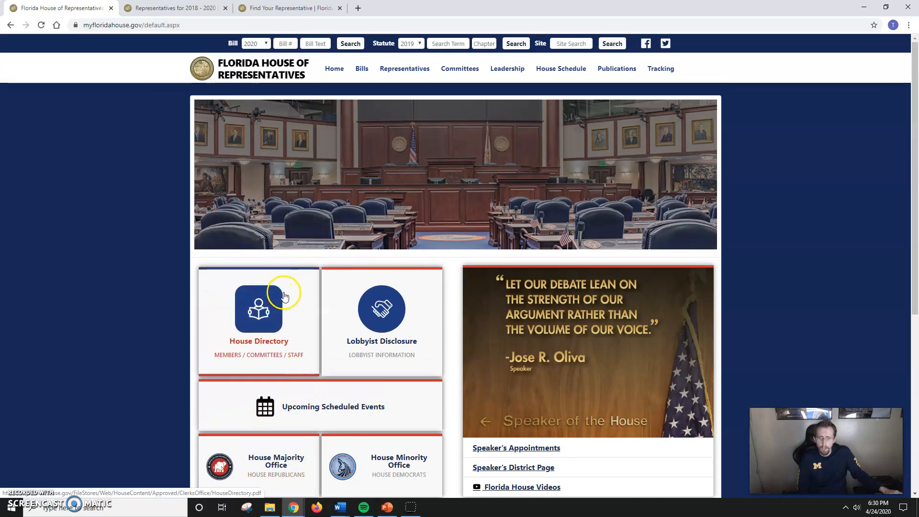
left_click(404, 69)
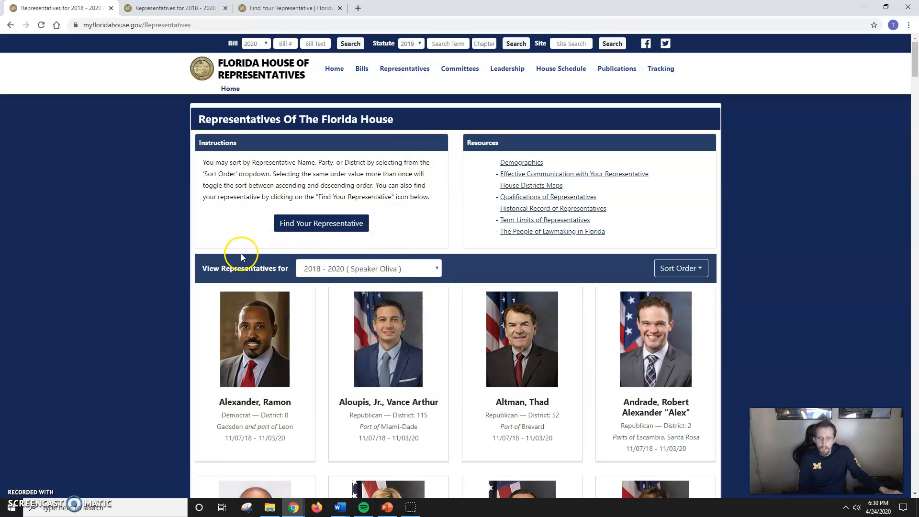
Bring up the Find Your Elected Officials lookup form asking for street address and city.
left_click(321, 223)
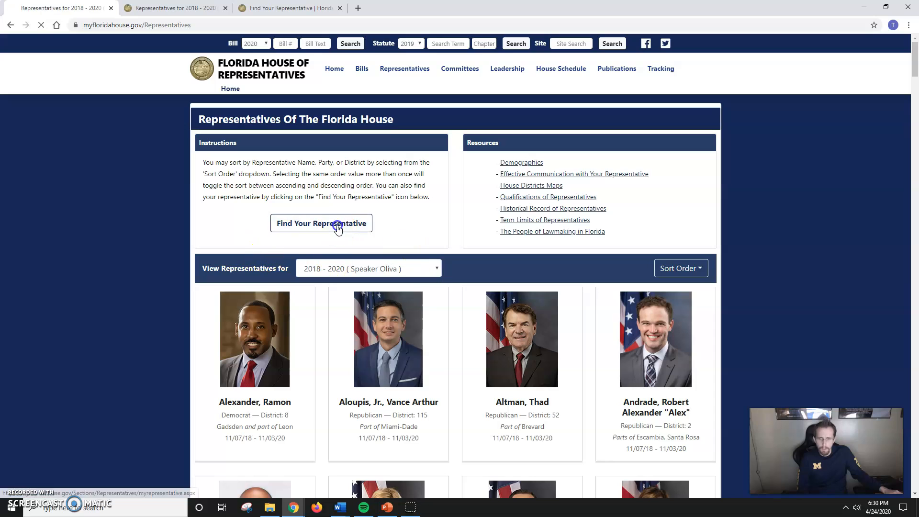
left_click(320, 223)
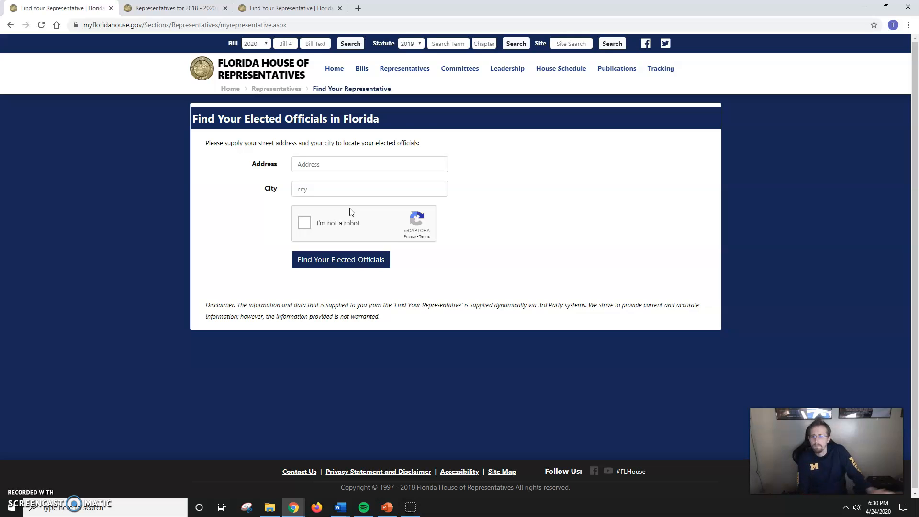
type("Tampa")
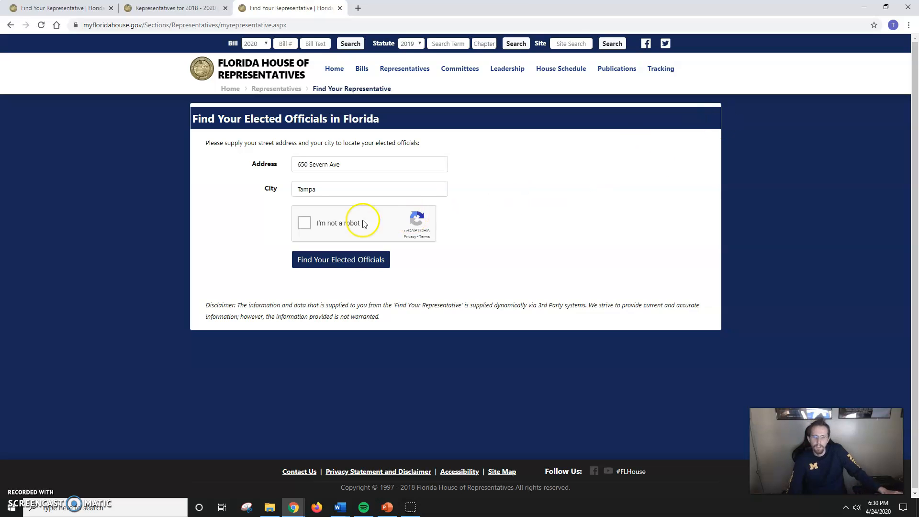
left_click(304, 223)
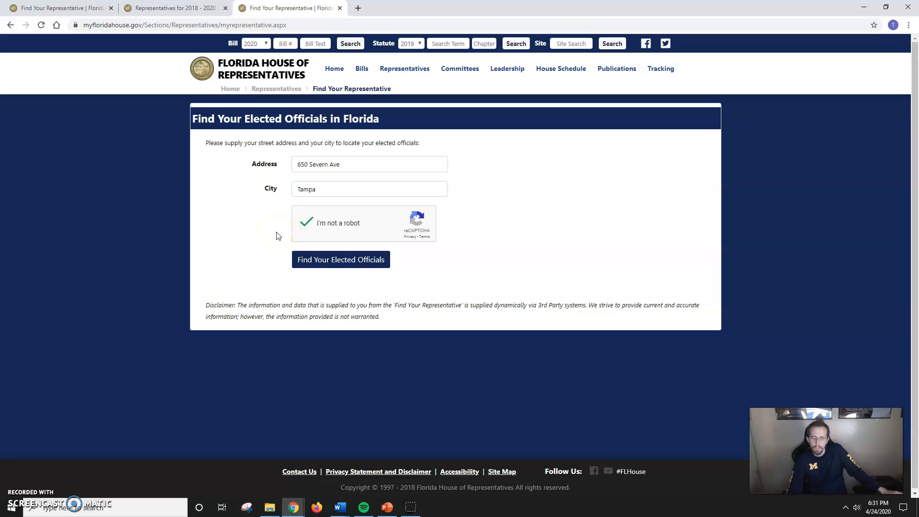
left_click(341, 259)
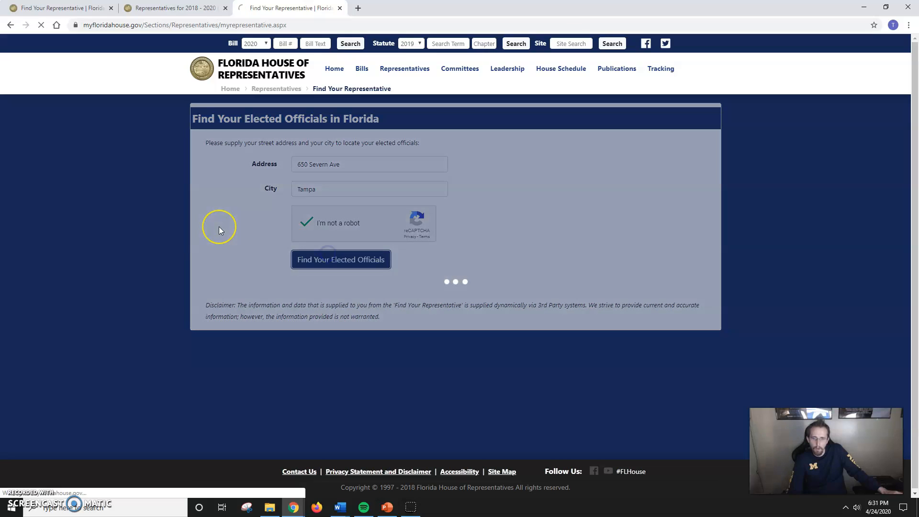
left_click(340, 259)
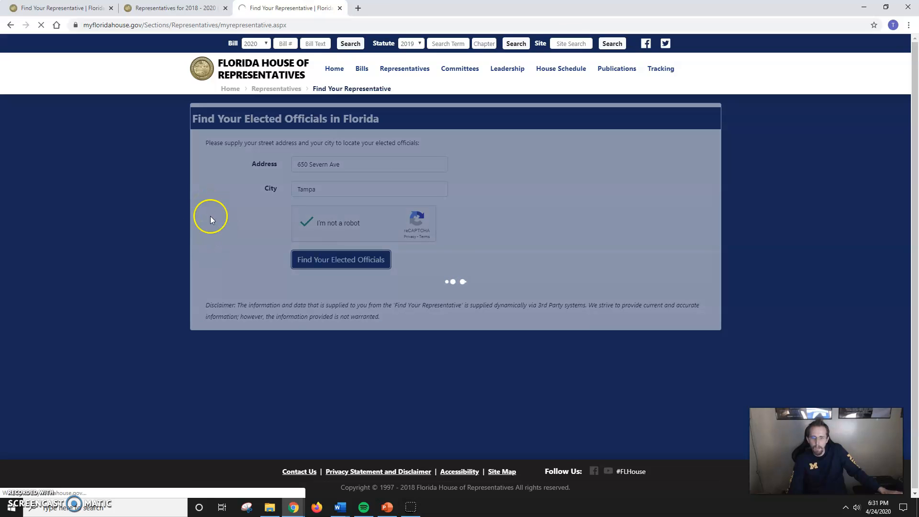
left_click(340, 259)
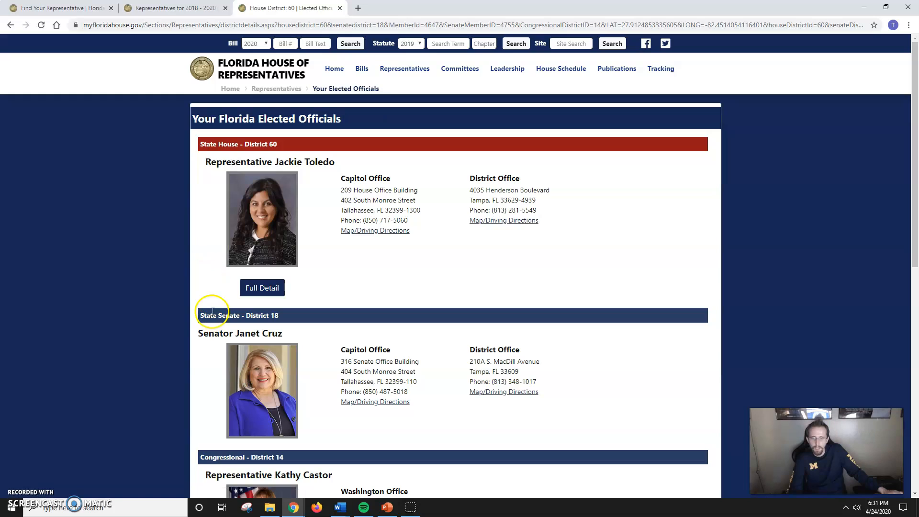
mouse_move(212, 327)
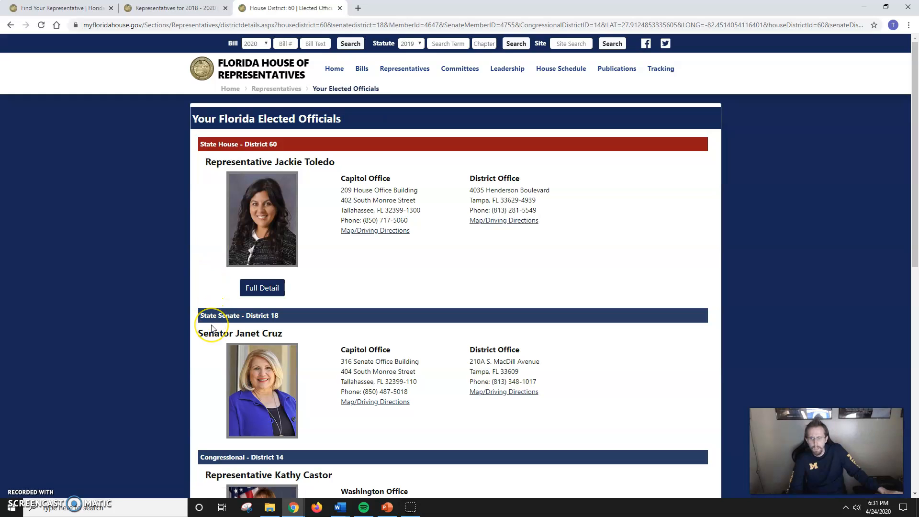
mouse_move(245, 341)
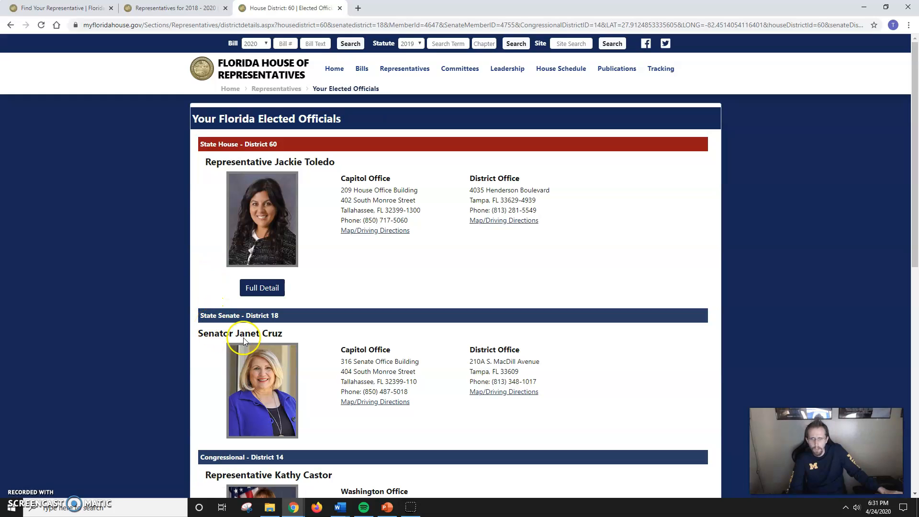
mouse_move(260, 126)
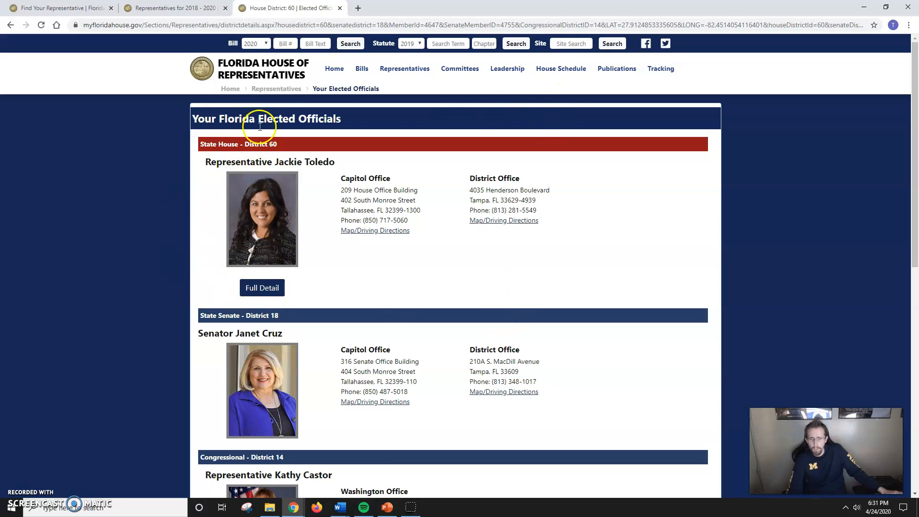
mouse_move(726, 259)
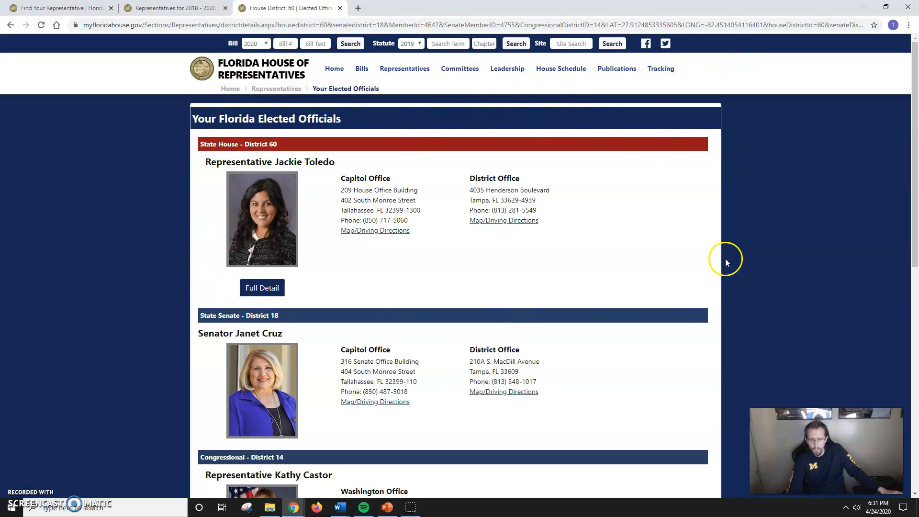
mouse_move(256, 221)
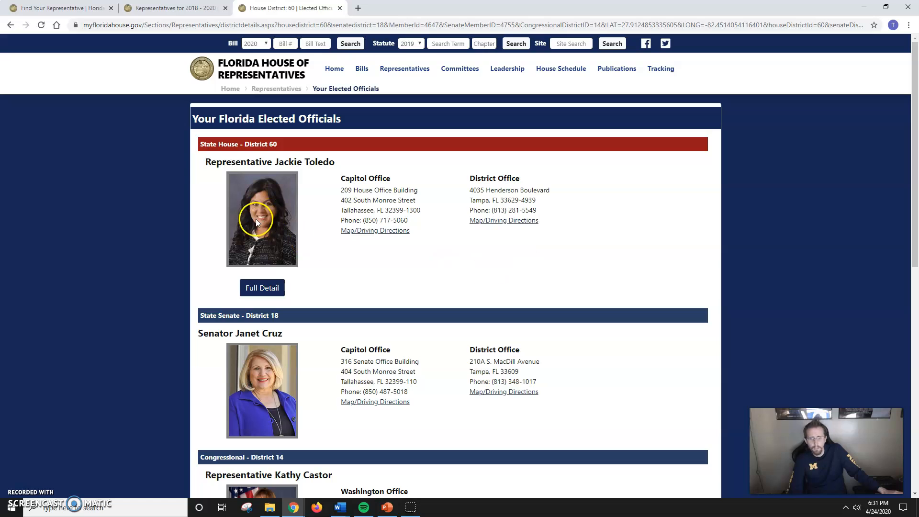
scroll("down", 3)
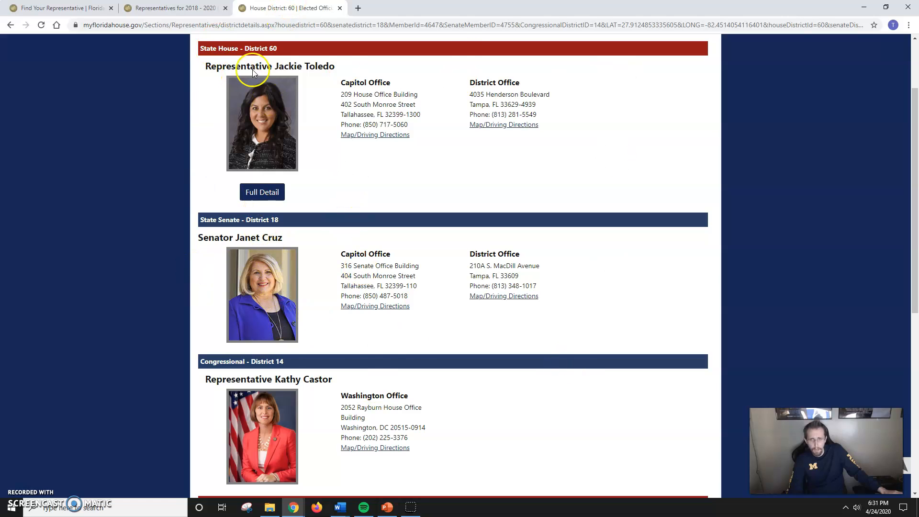
mouse_move(518, 308)
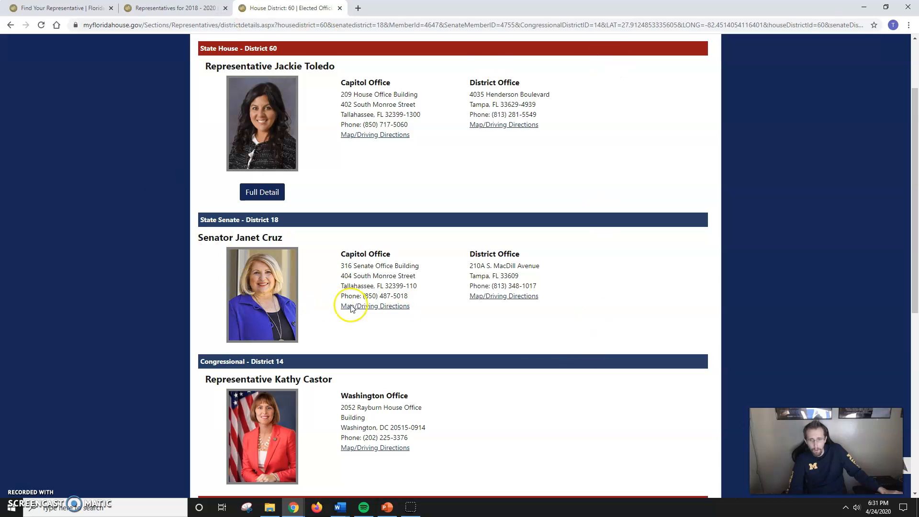
scroll("down", 3)
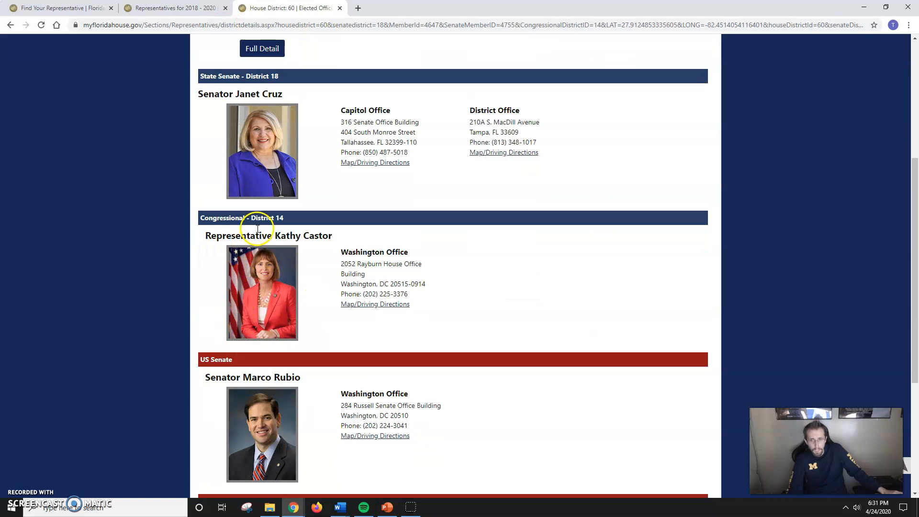
mouse_move(206, 321)
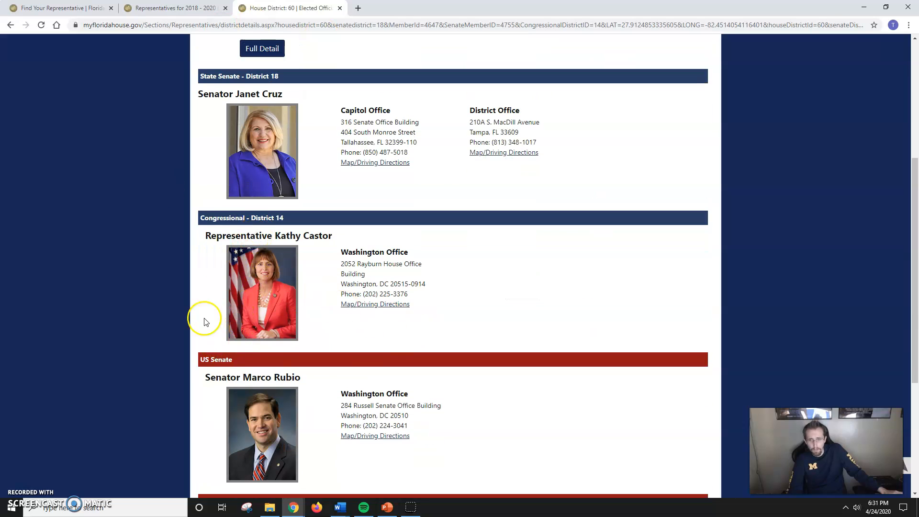
scroll("down", 3)
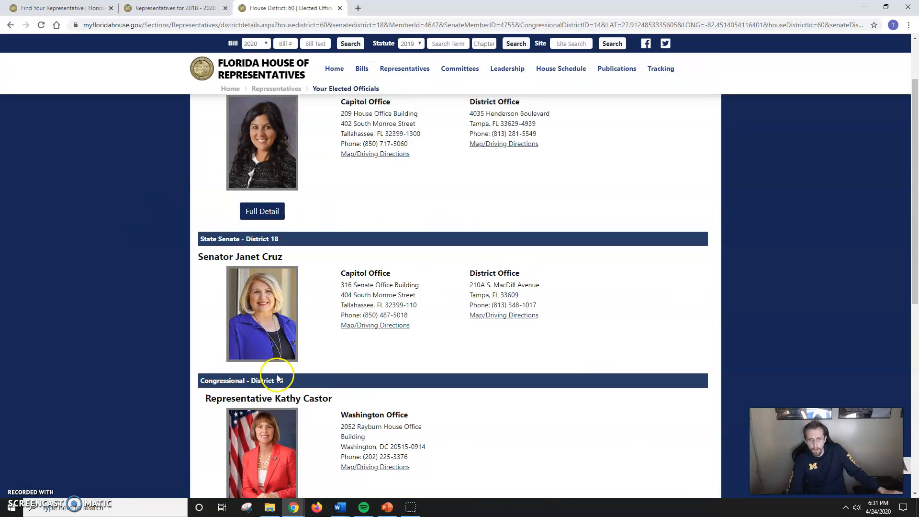
scroll("up", 3)
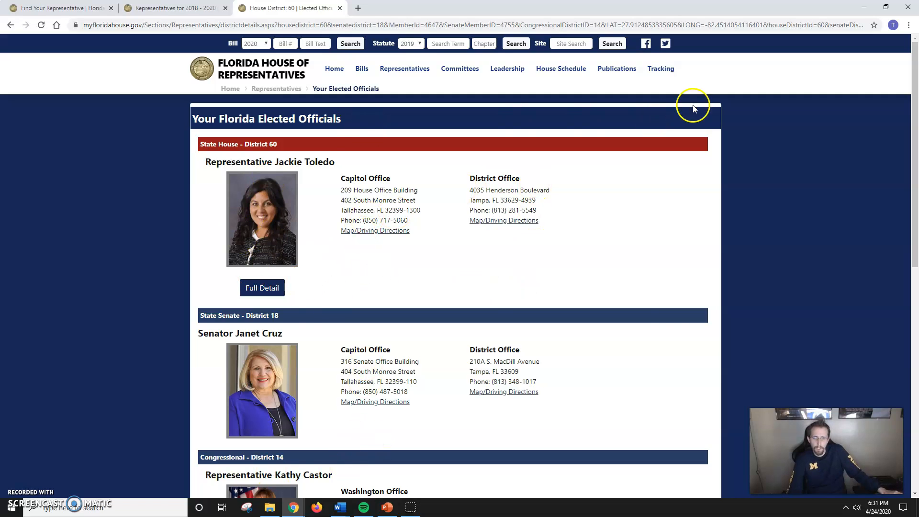
Open Representative Jackie Toledo's full District 60 profile with committees and biography.
left_click(262, 288)
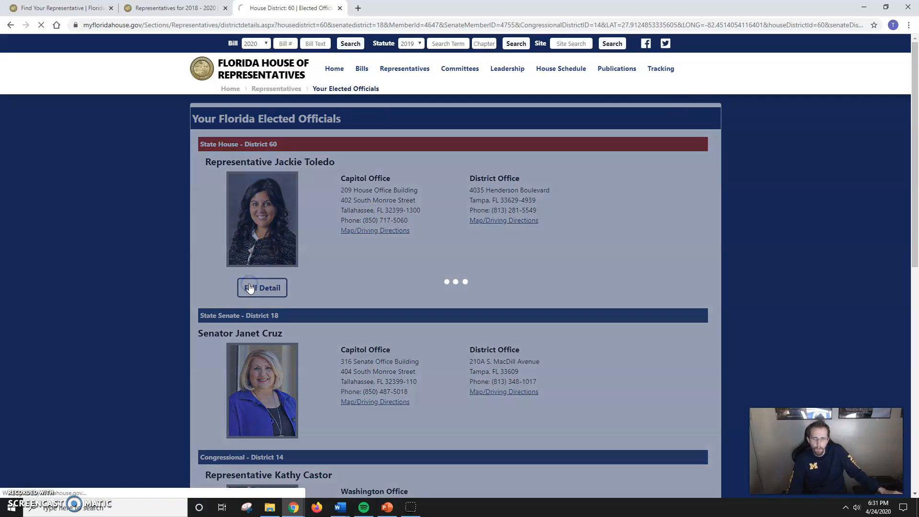
left_click(261, 288)
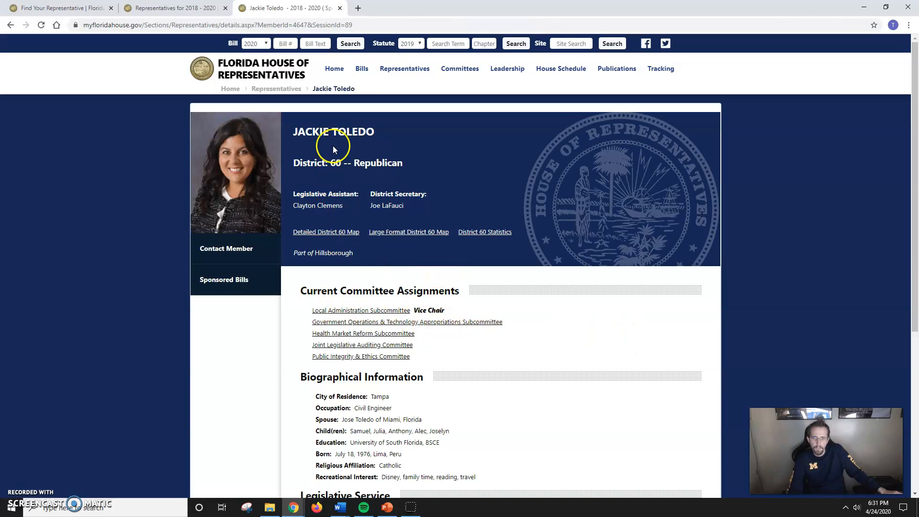
mouse_move(293, 166)
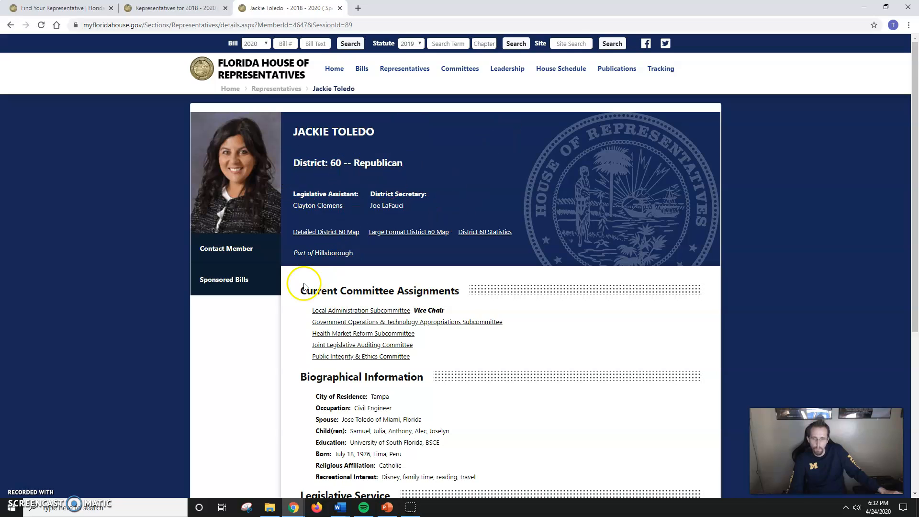
scroll("down", 3)
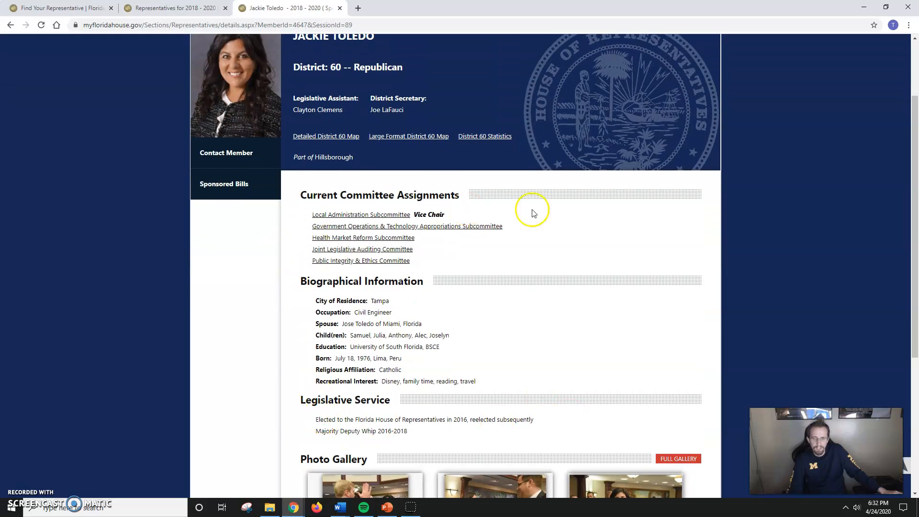
mouse_move(505, 258)
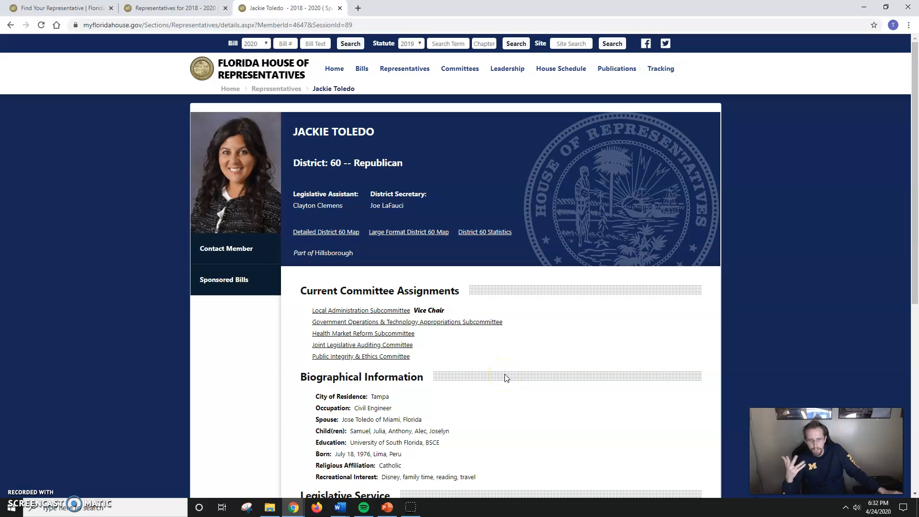
mouse_move(228, 94)
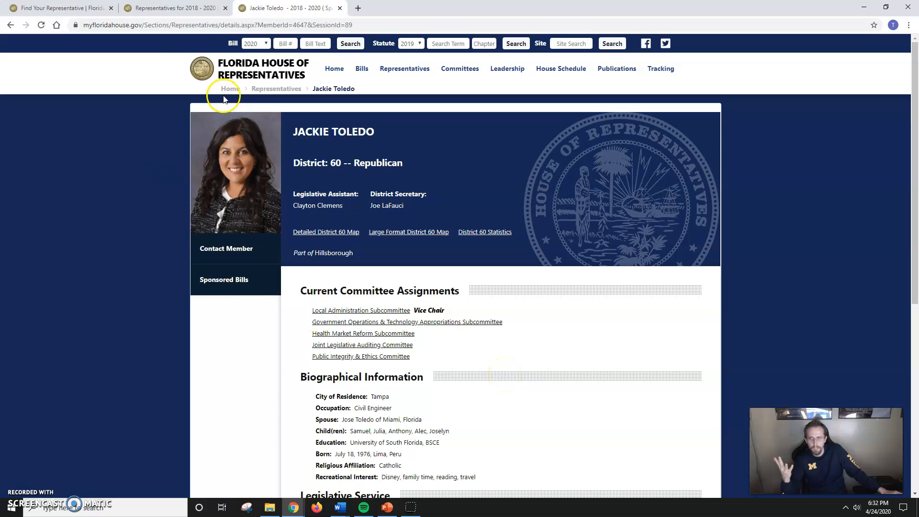
mouse_move(325, 36)
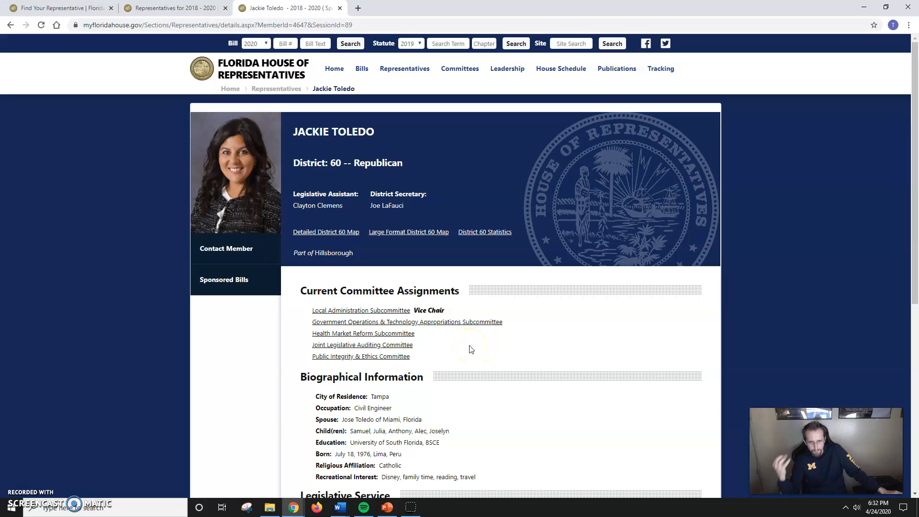
mouse_move(339, 507)
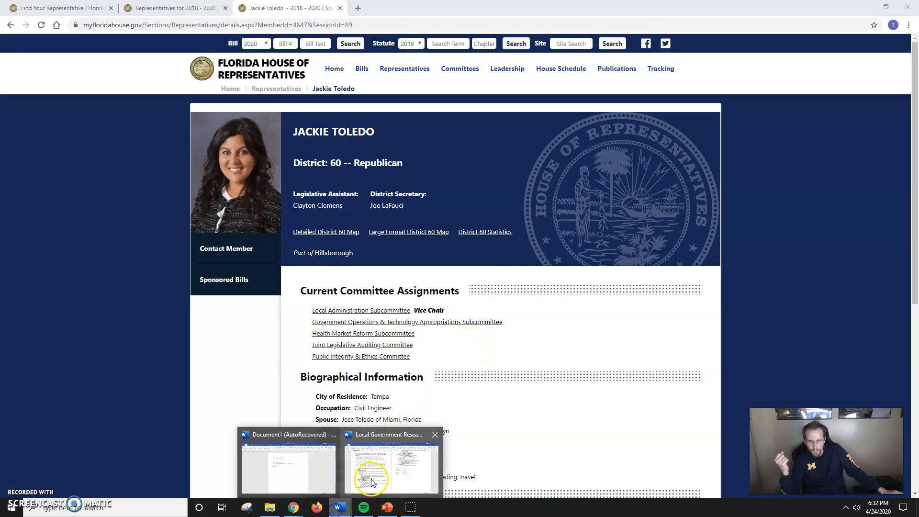
Switch back to the Local Government Research instructions document in Word from the taskbar.
left_click(389, 469)
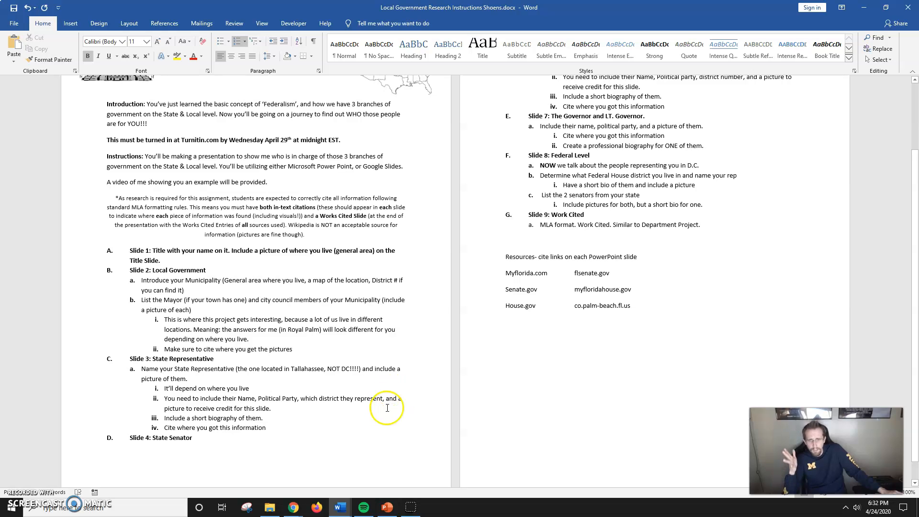
mouse_move(390, 395)
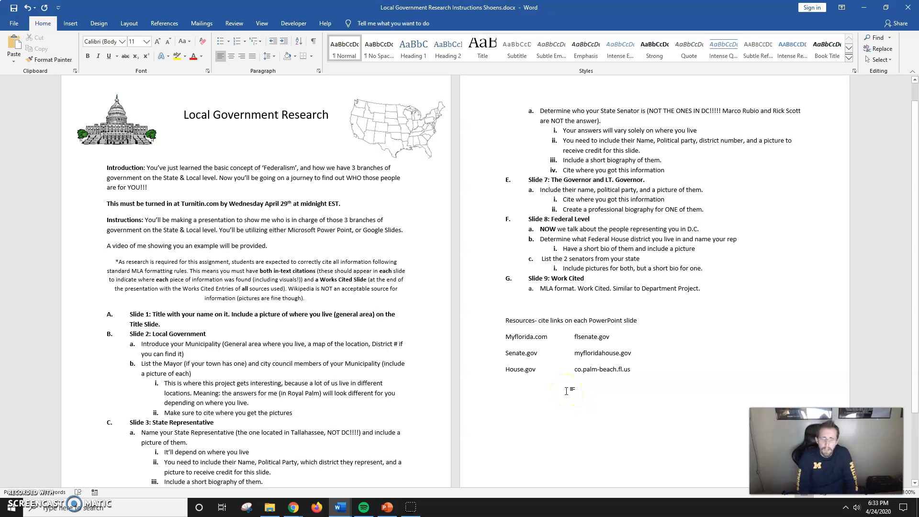
left_click(551, 369)
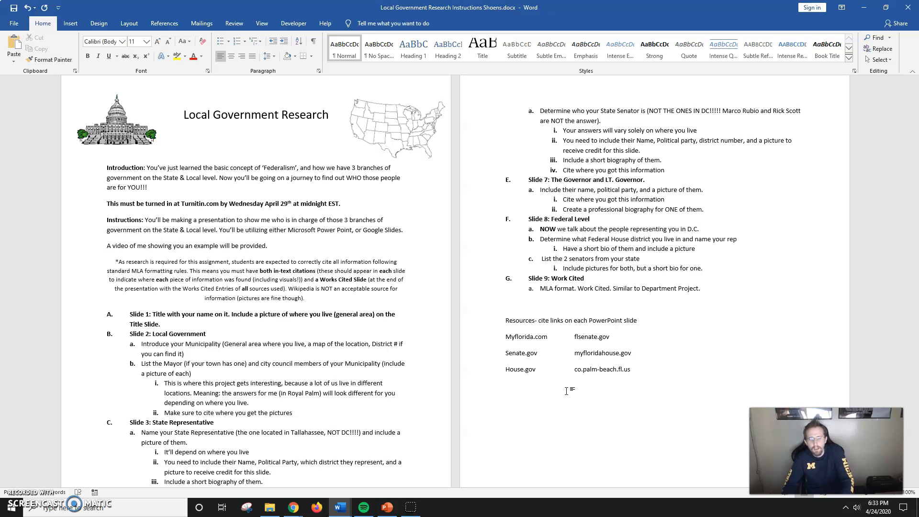
left_click(553, 368)
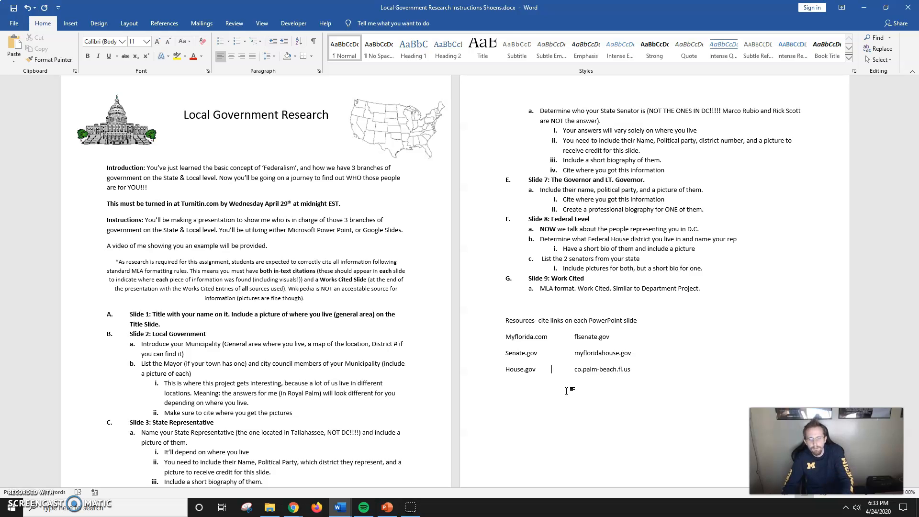